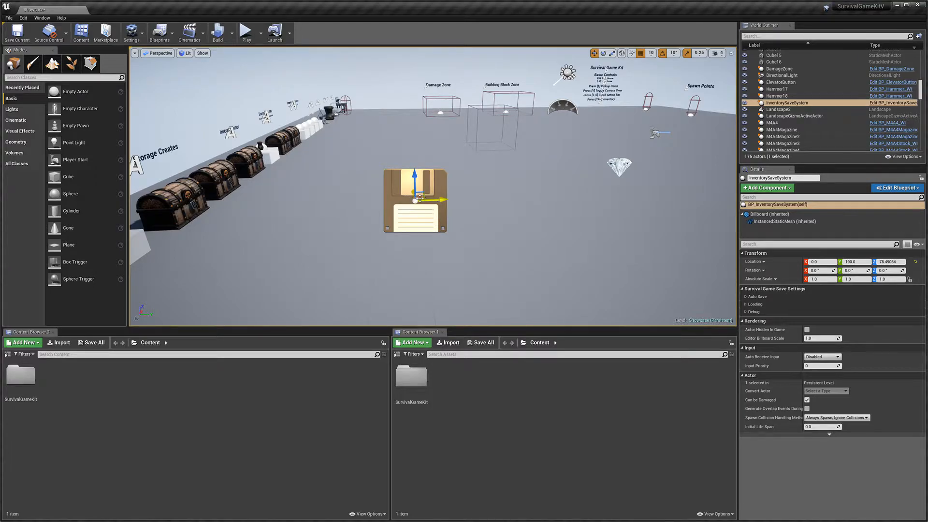
mouse_move(700, 274)
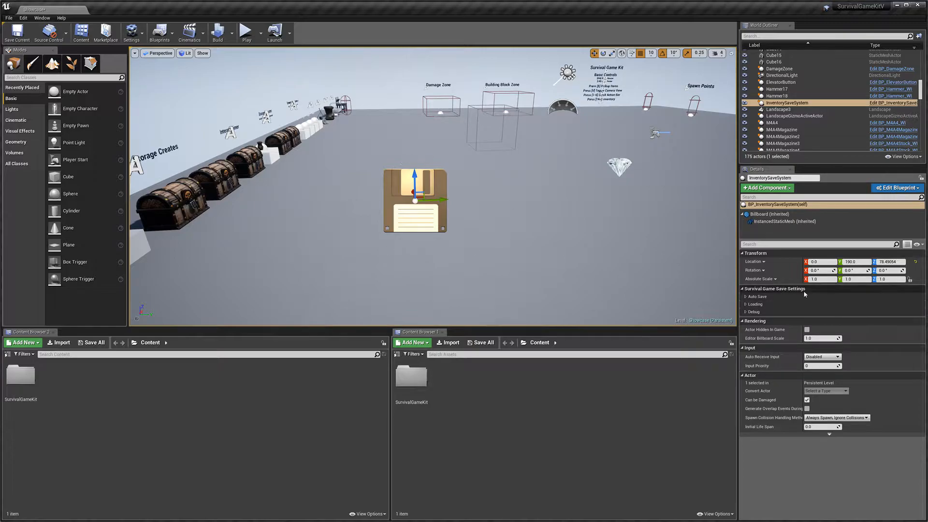
Turn on Auto Save and Load Save on start with save name 'Save 1' and debug text enabled
left_click(746, 296)
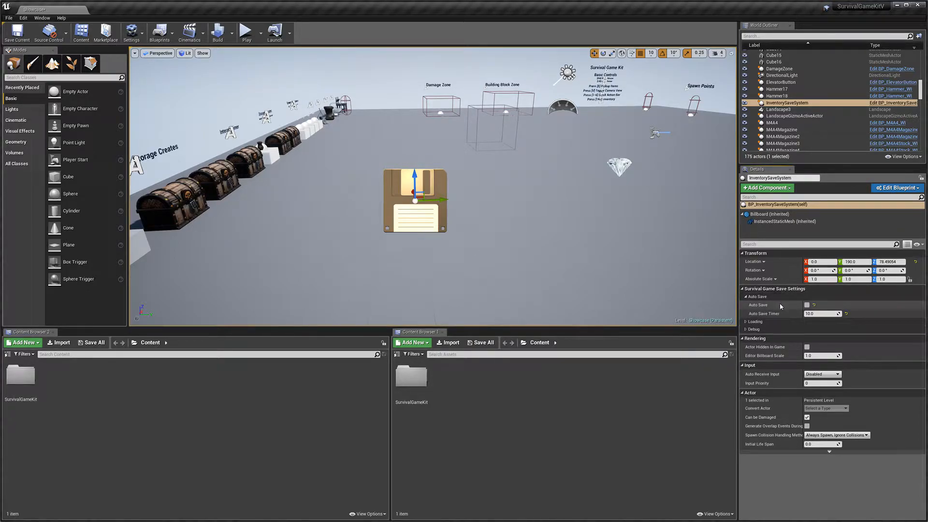
mouse_move(806, 305)
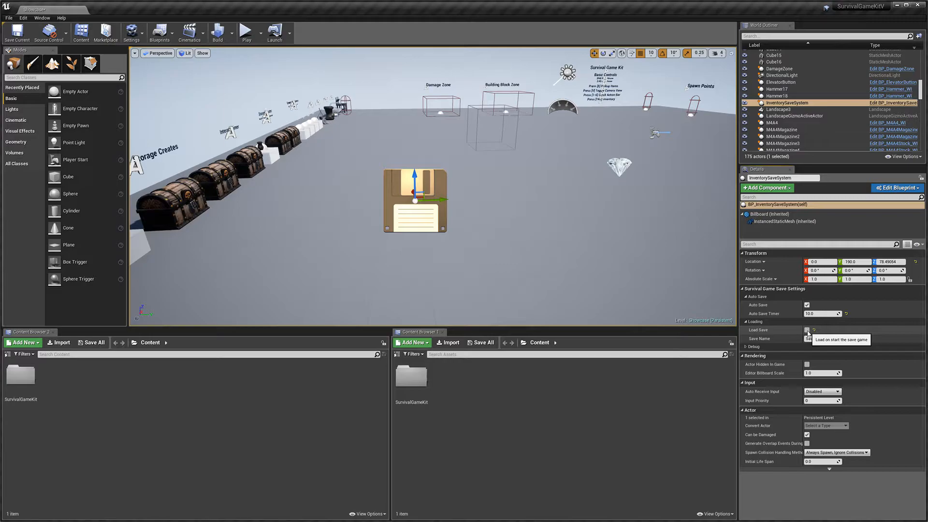
left_click(806, 330)
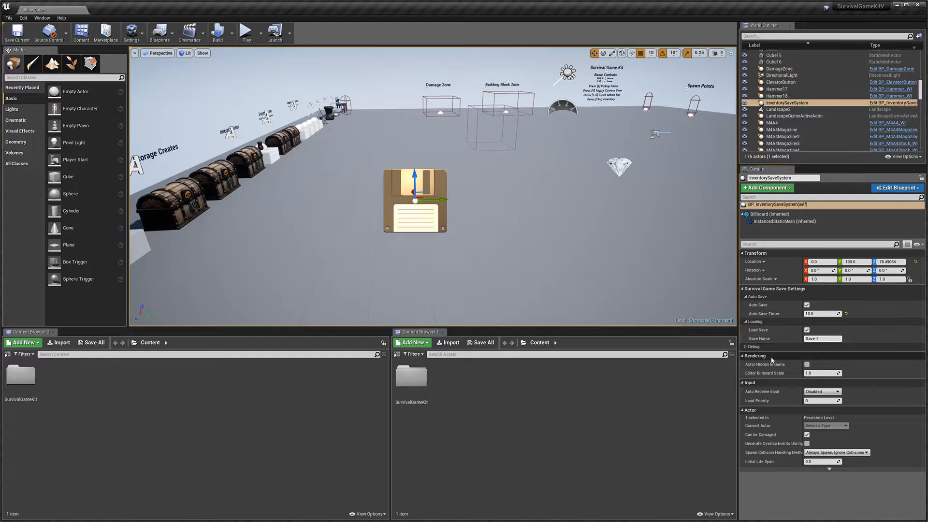
left_click(750, 347)
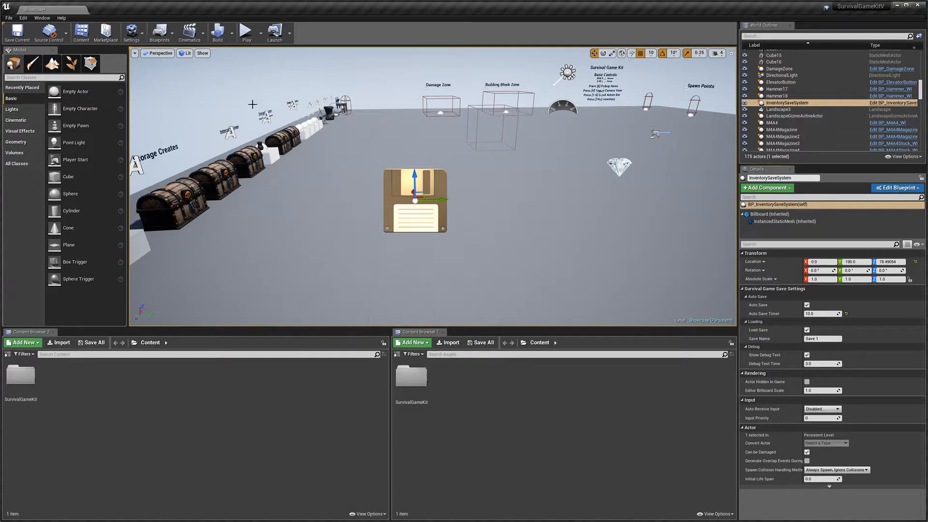
mouse_move(413, 245)
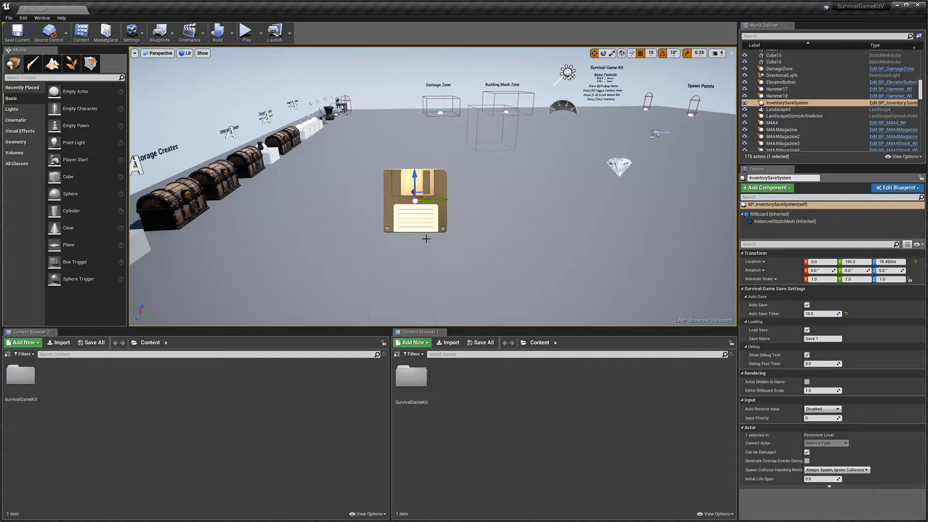
mouse_move(785, 220)
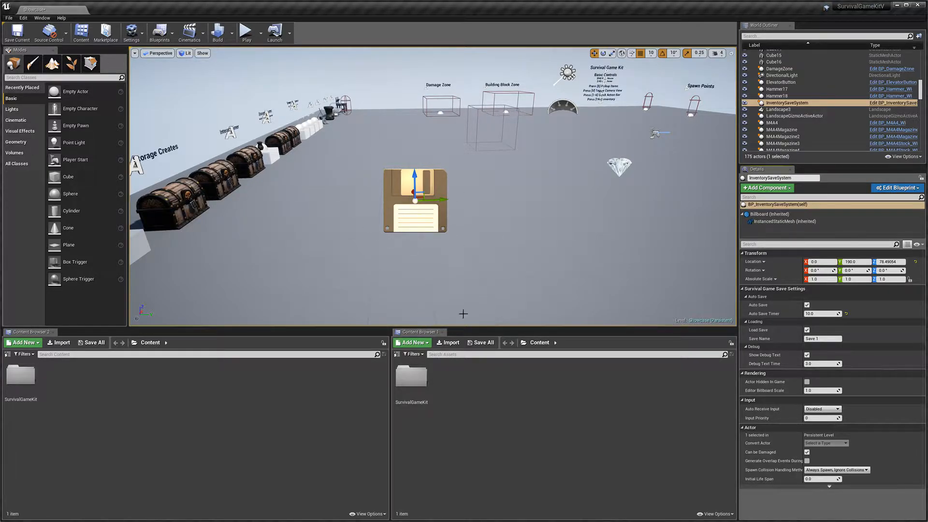
right_click(411, 385)
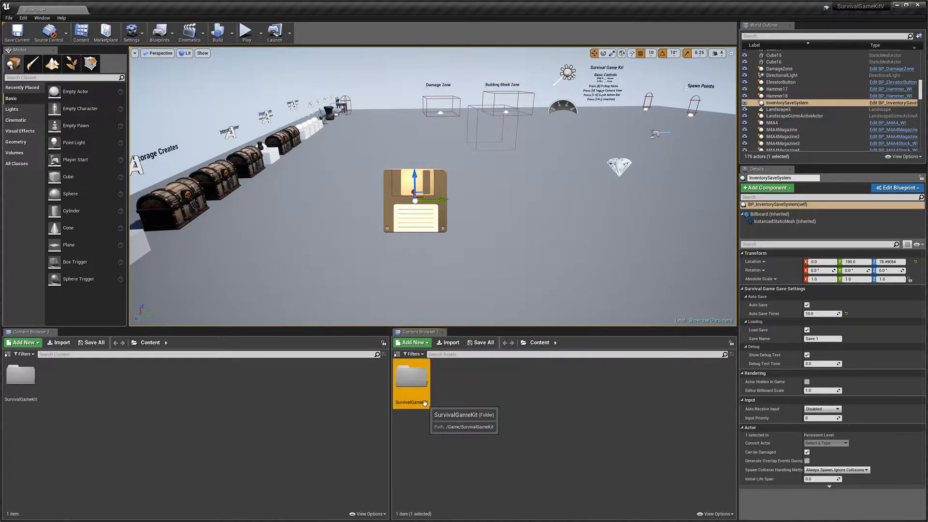
right_click(412, 382)
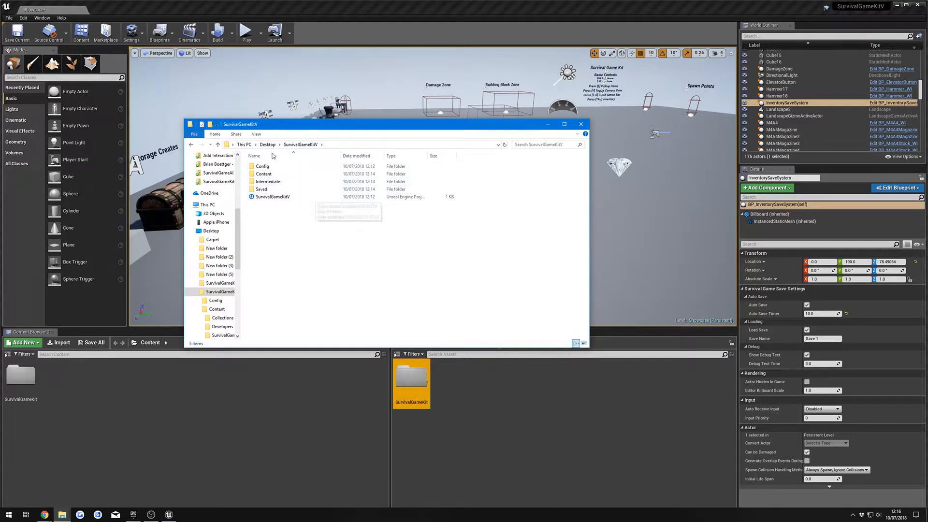
double_click(262, 188)
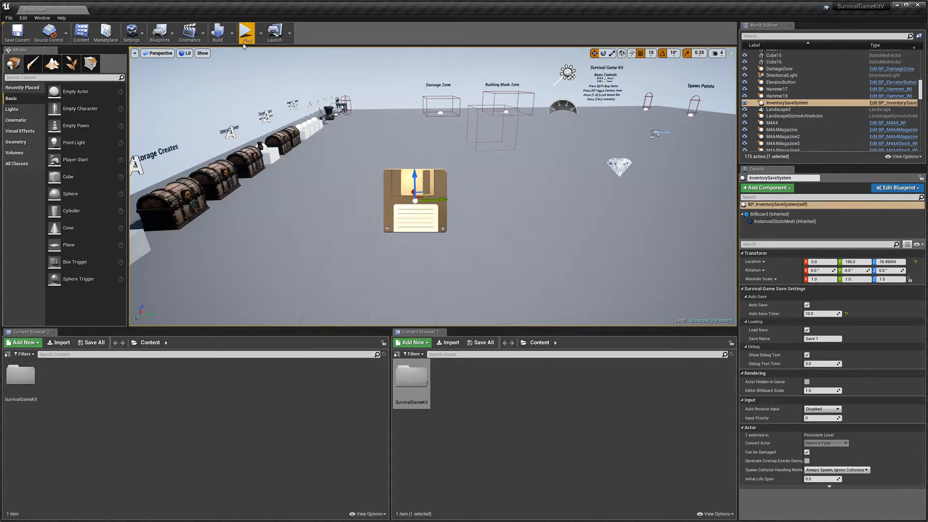
mouse_move(246, 30)
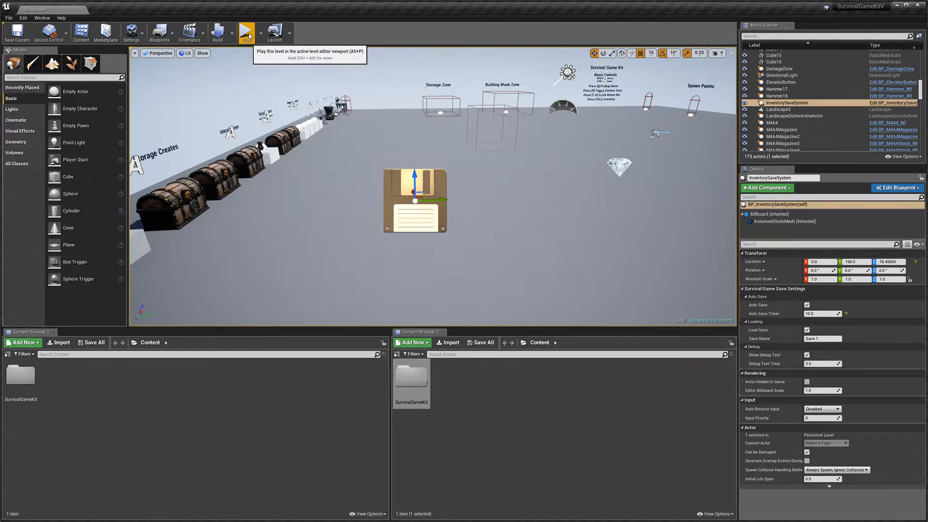
left_click(247, 32)
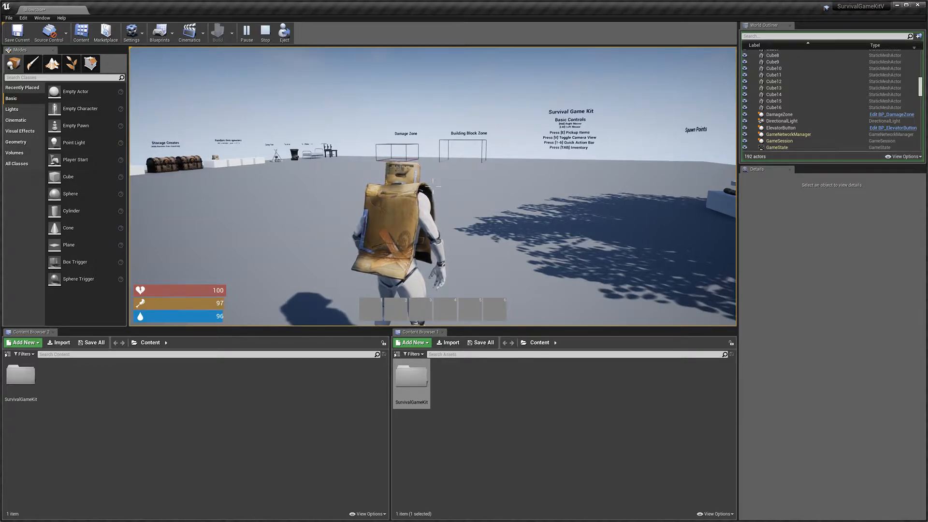
left_click(265, 33)
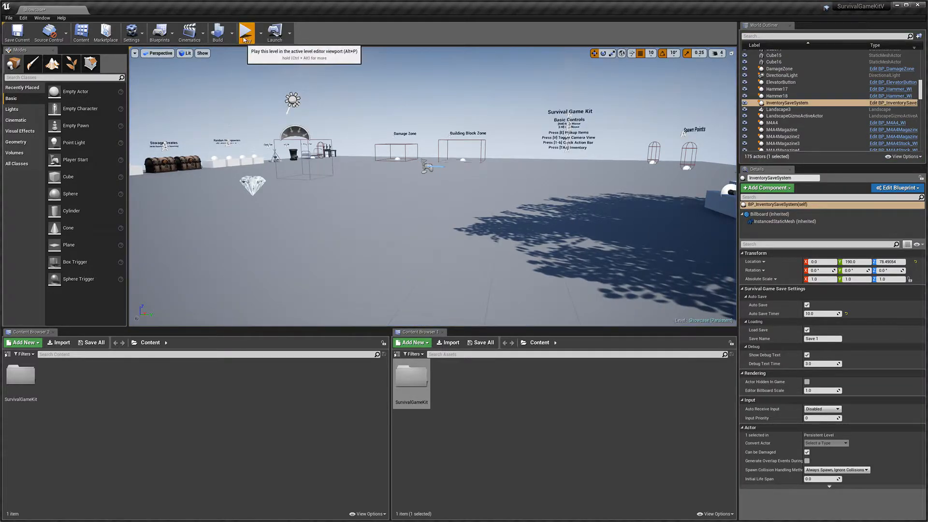
left_click(246, 32)
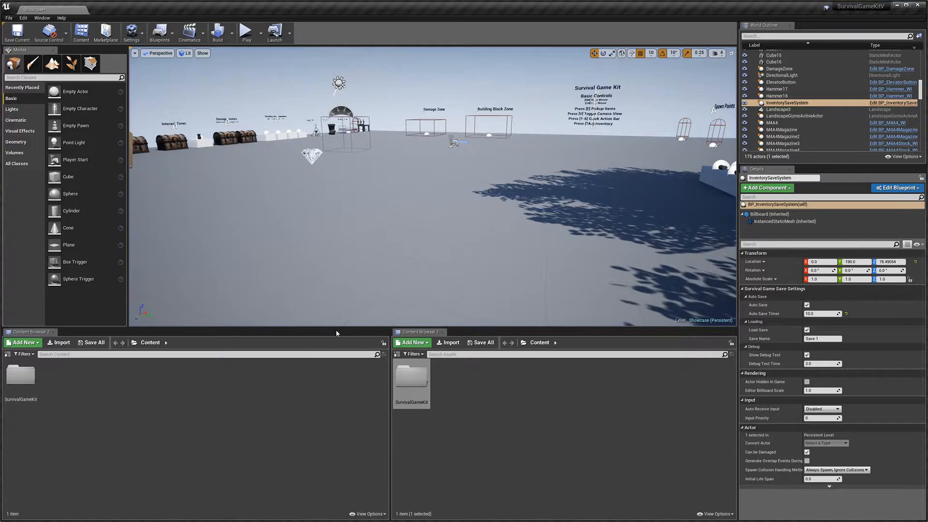
Navigate the project folder into Saved > SaveGames in File Explorer
left_click(7, 512)
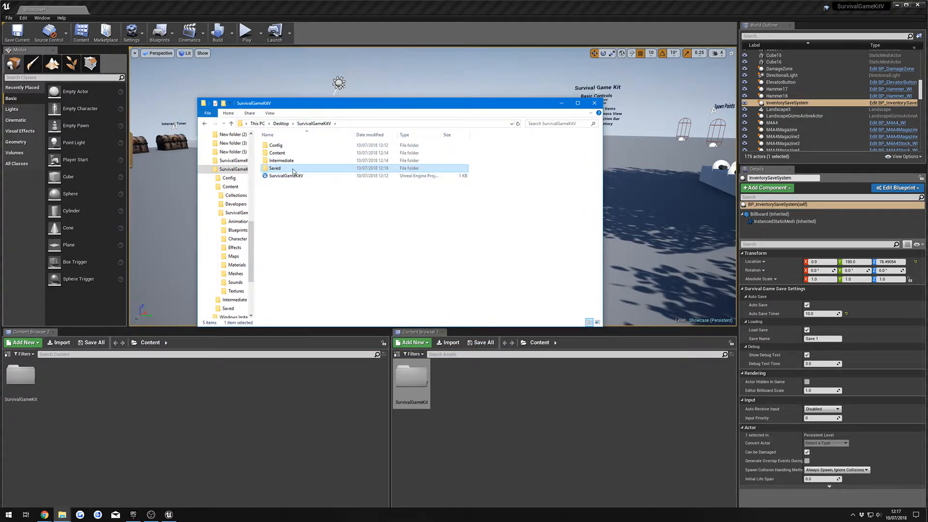
double_click(274, 167)
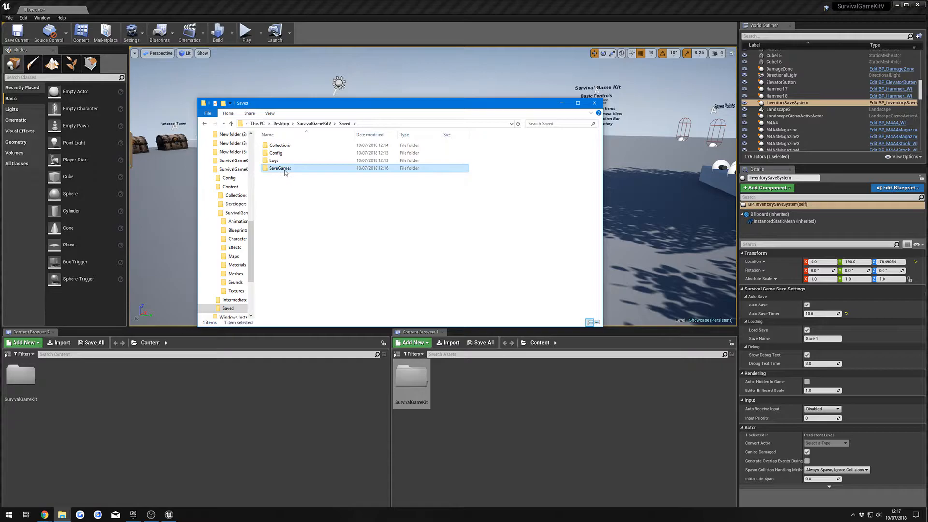
double_click(279, 168)
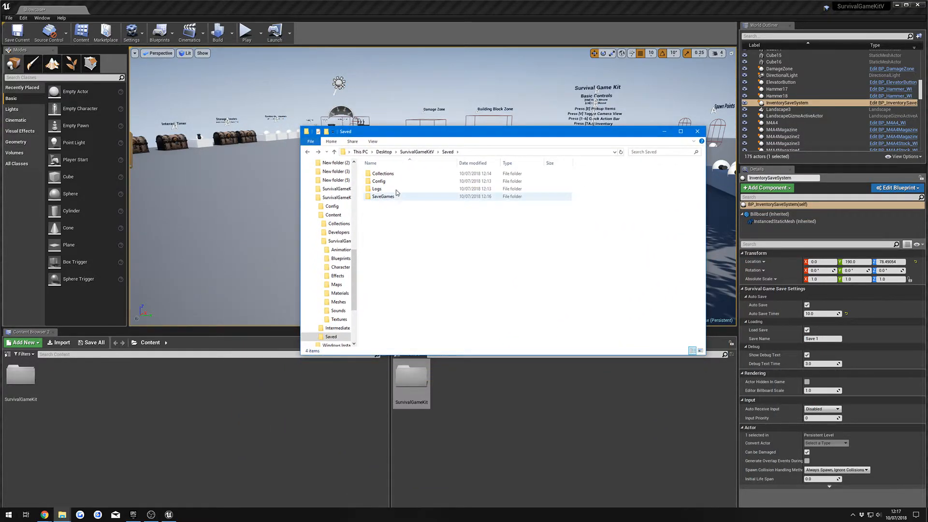
left_click_drag(503, 131, 308, 210)
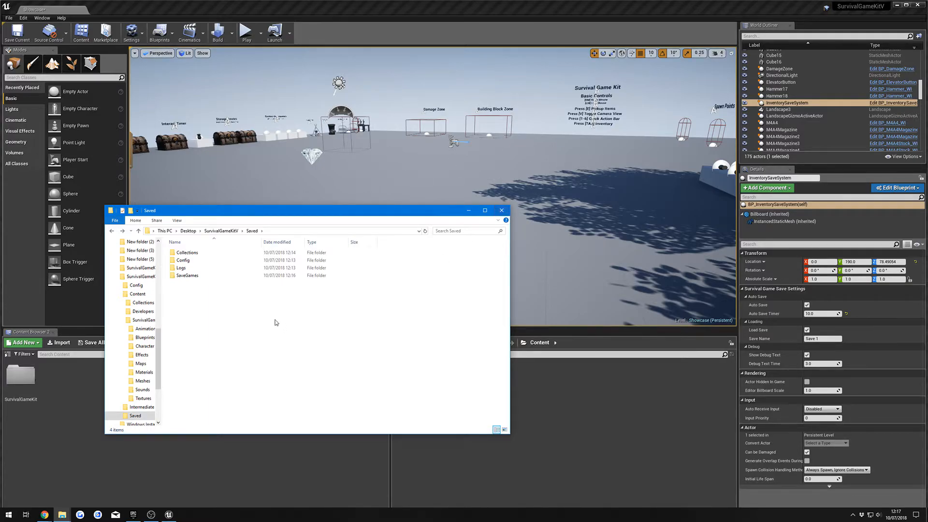
left_click(187, 276)
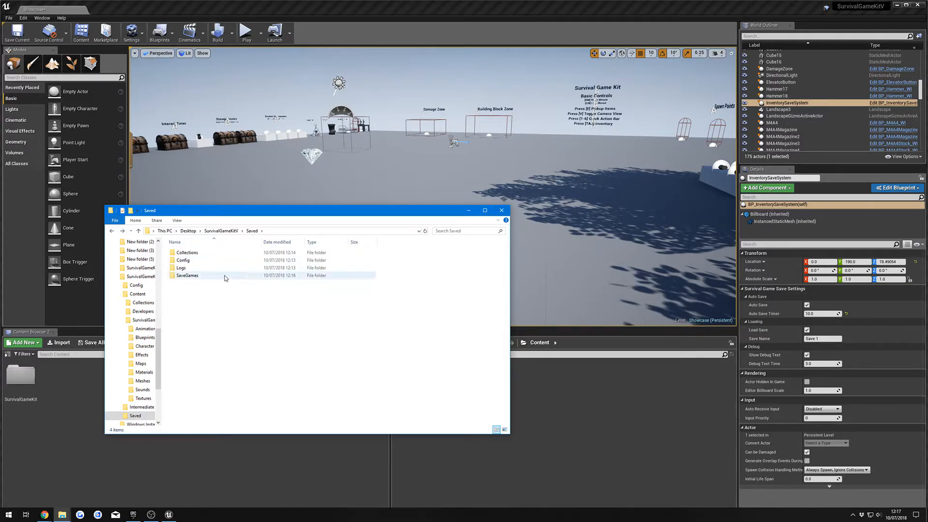
left_click(502, 210)
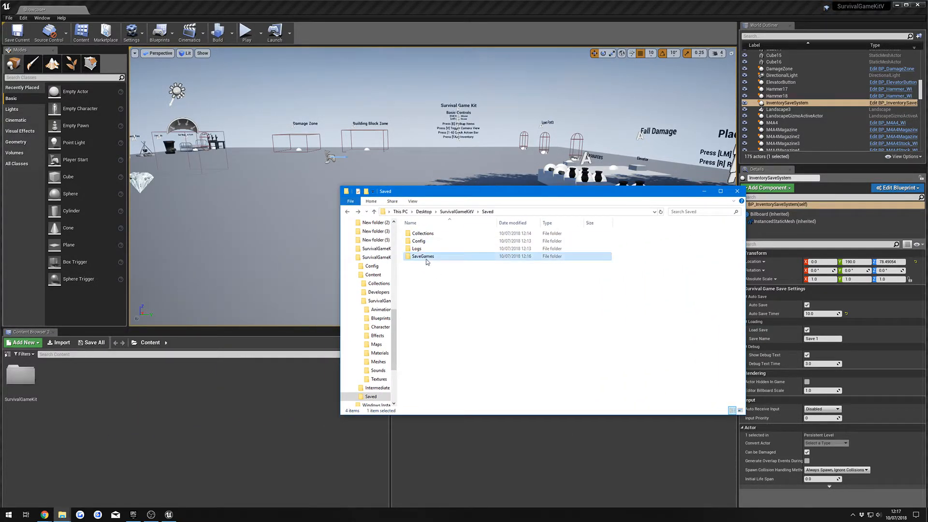
right_click(423, 256)
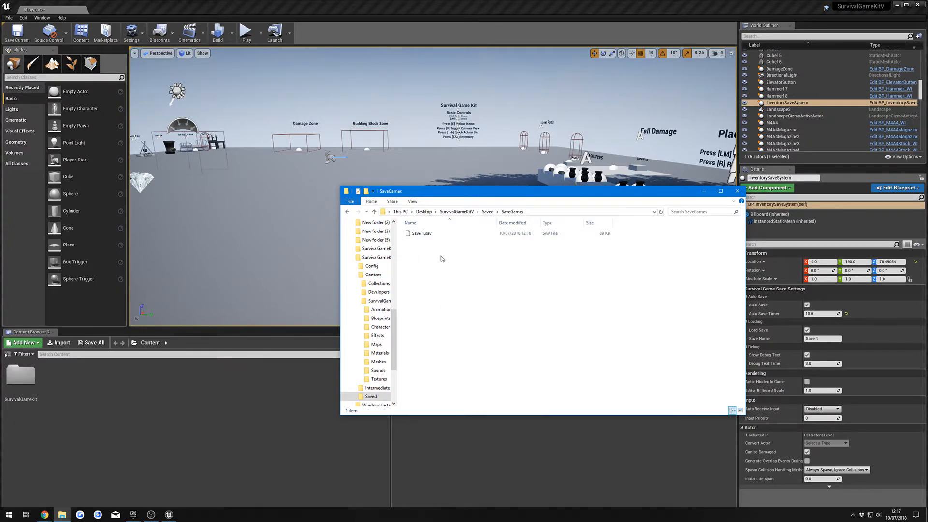
Delete the Save 1.sav file from the SaveGames folder
right_click(420, 233)
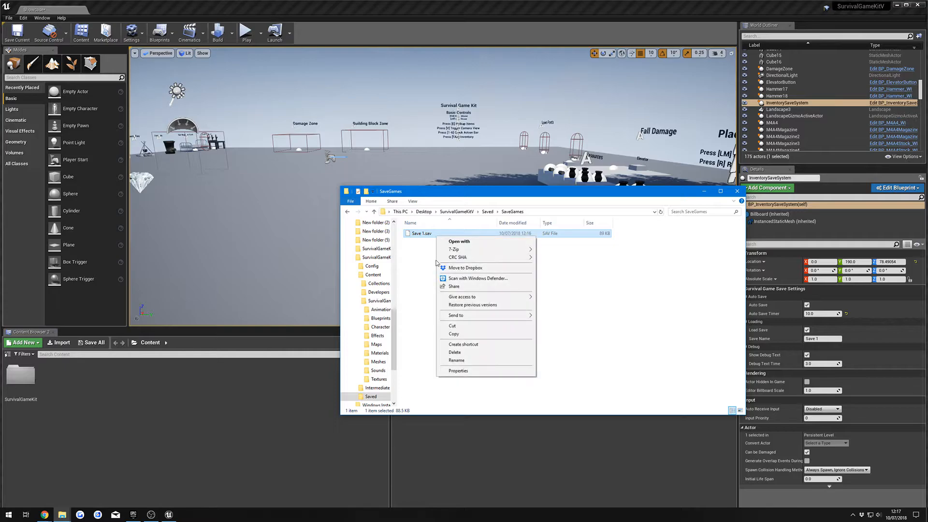
left_click(454, 352)
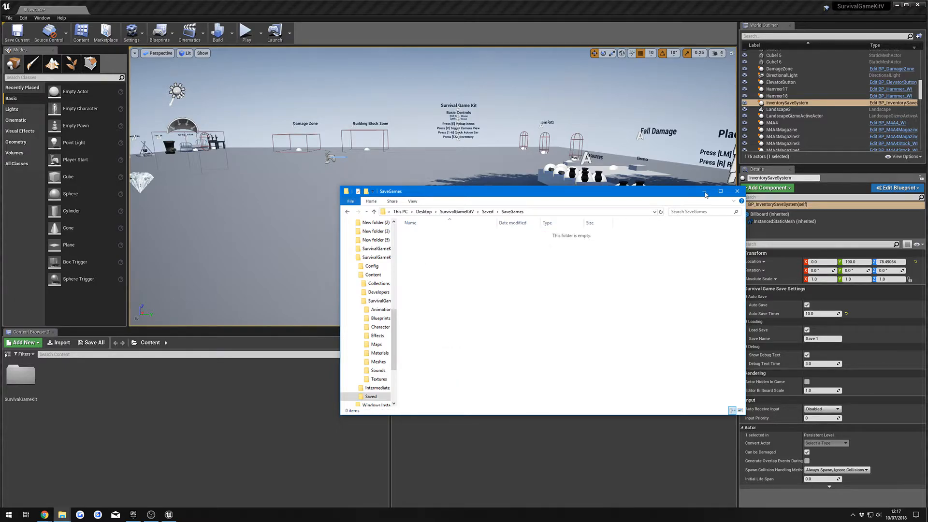
Close the Explorer window, then play and stop the level to confirm an empty inventory
left_click(247, 33)
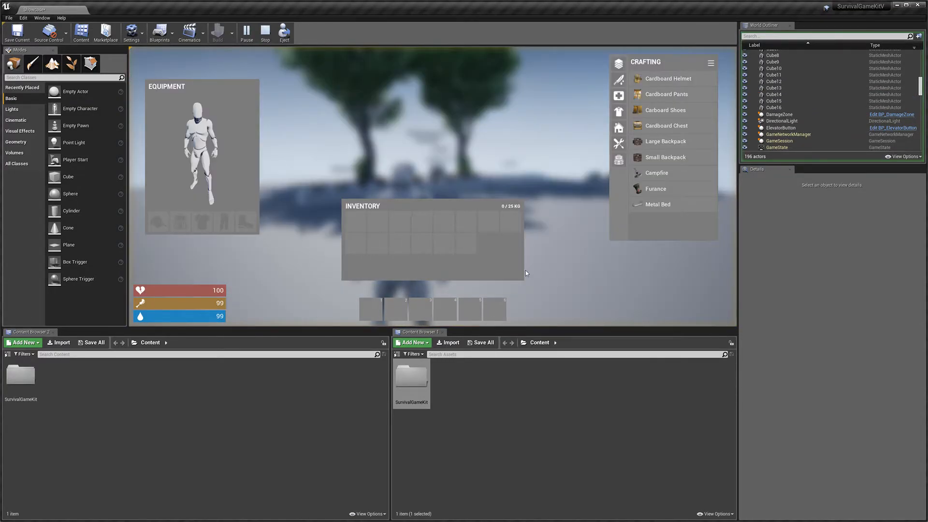
left_click(265, 33)
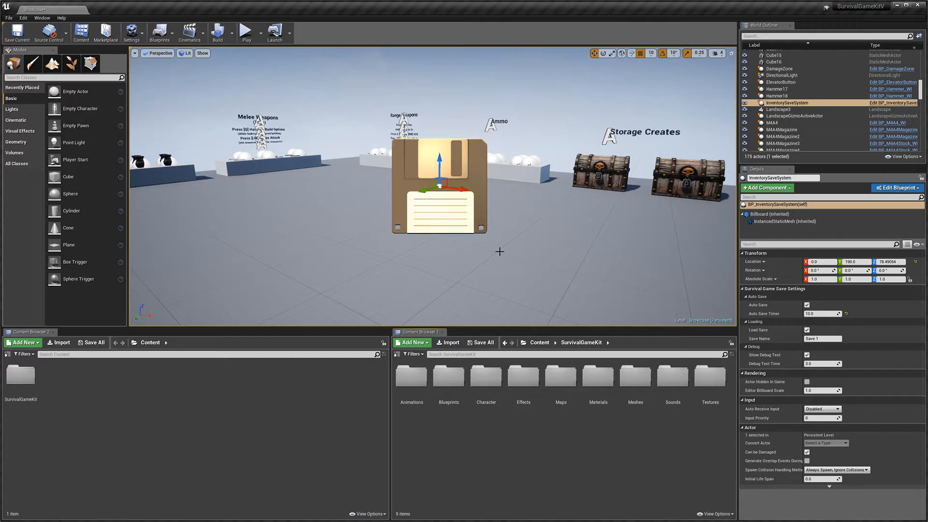
mouse_move(410, 128)
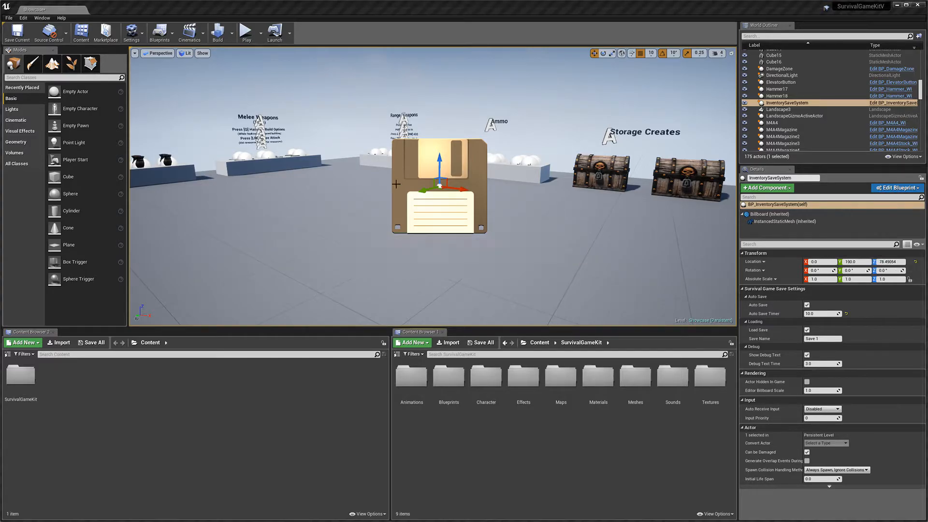
Edit the BP_InventorySaveSystem blueprint and clear the Event BeginPlay selection in its graph
left_click(897, 188)
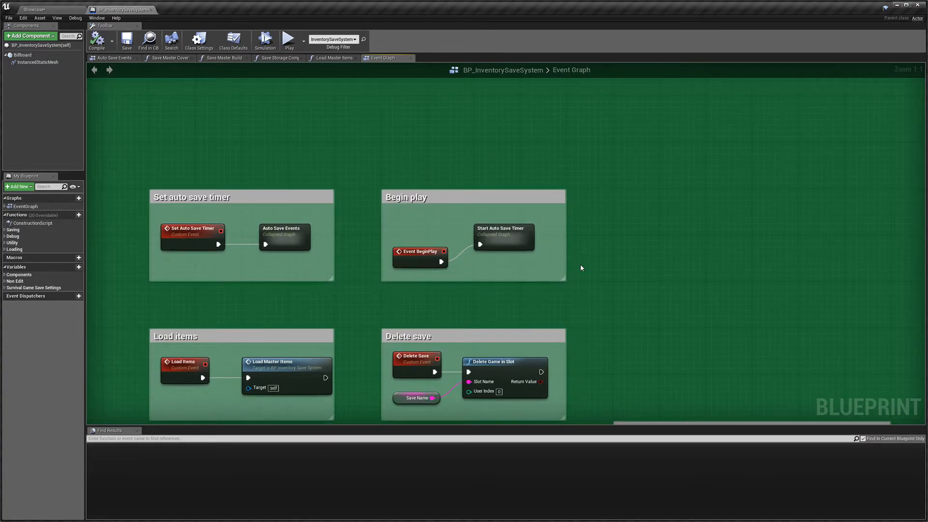
mouse_move(495, 280)
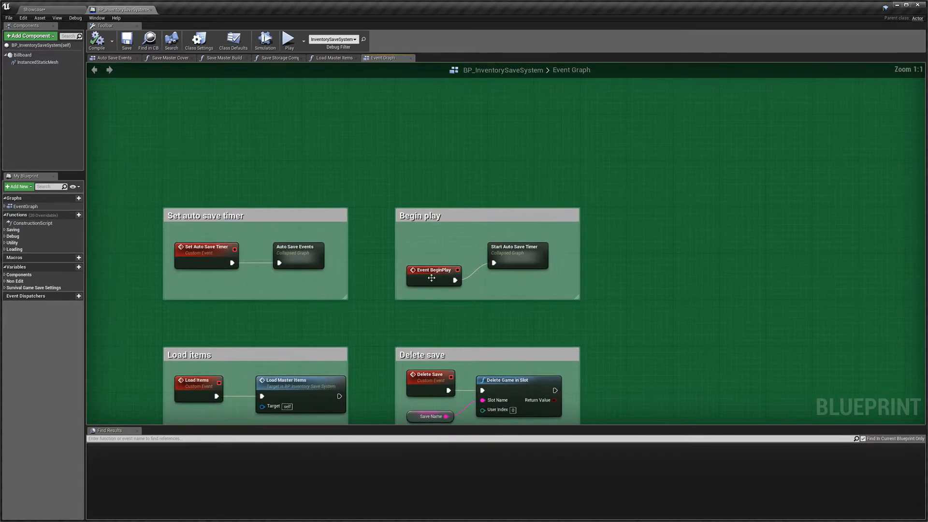
left_click(433, 259)
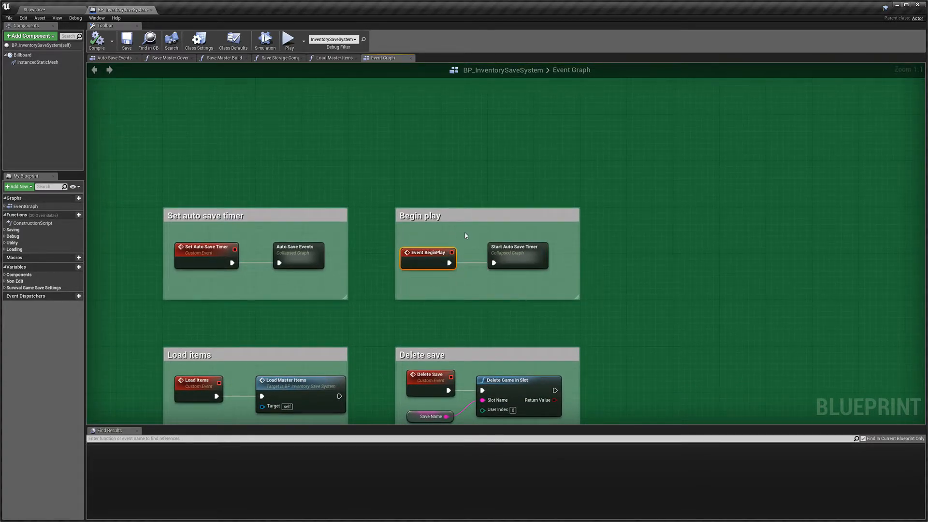
left_click(444, 296)
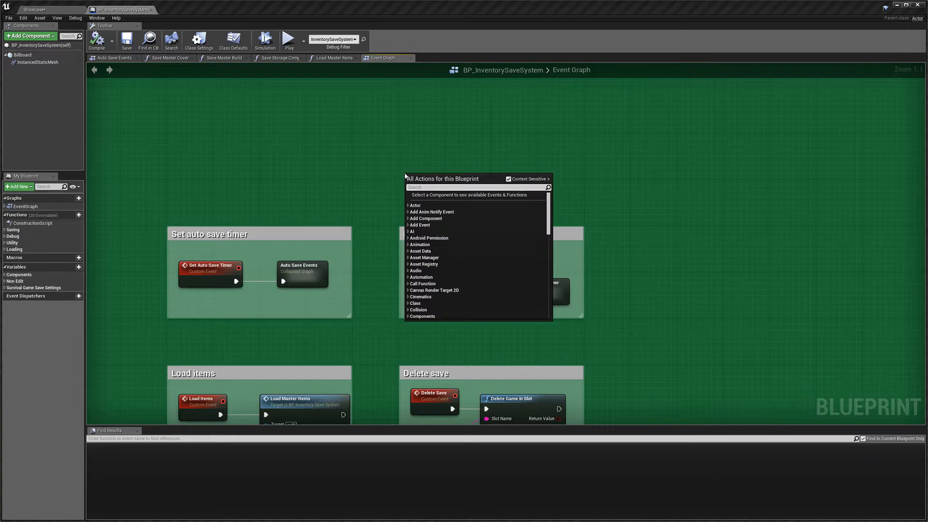
Name the new custom event 'Load Up Game' and wire its exec pin to Start Auto Save Timer
left_click(432, 205)
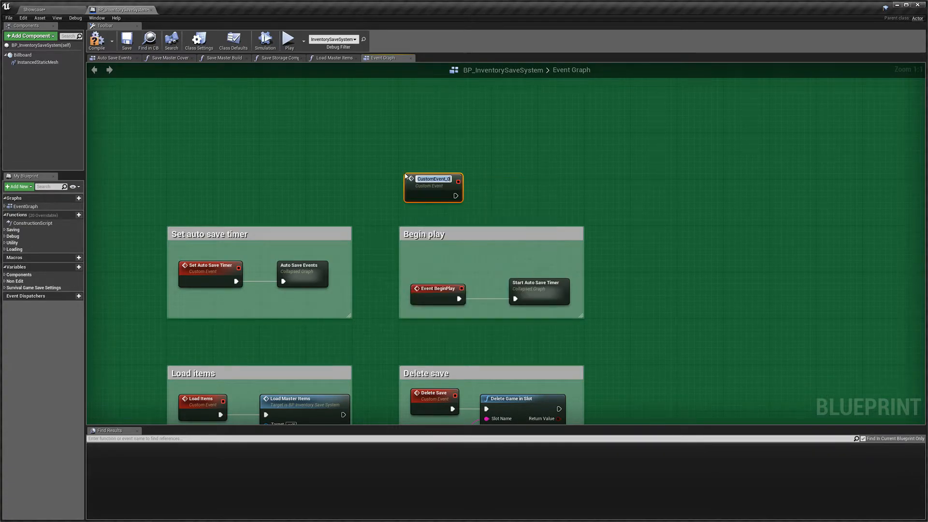
type("Load Up G")
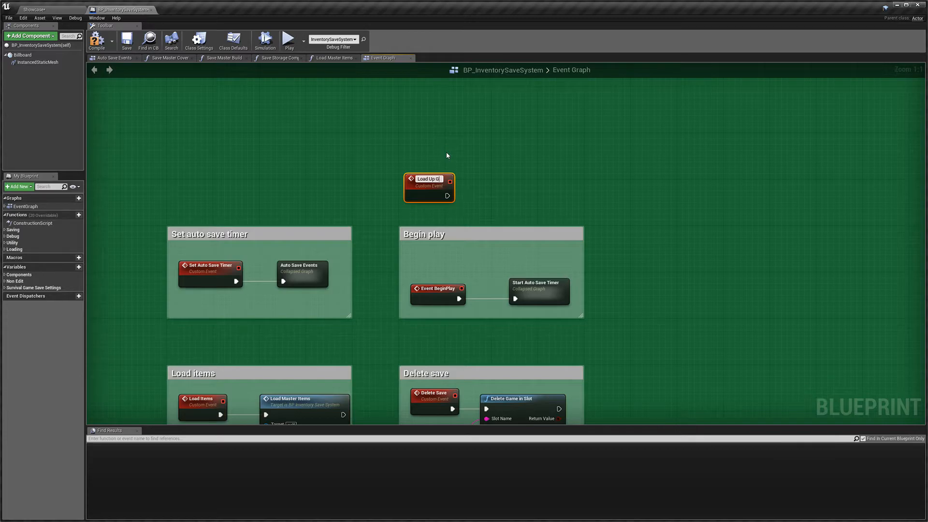
left_click_drag(451, 195, 491, 255)
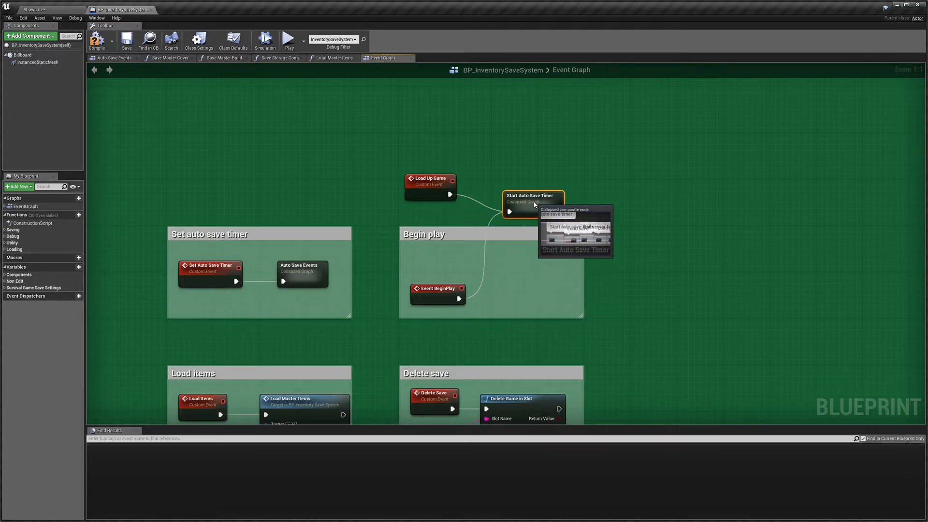
double_click(532, 204)
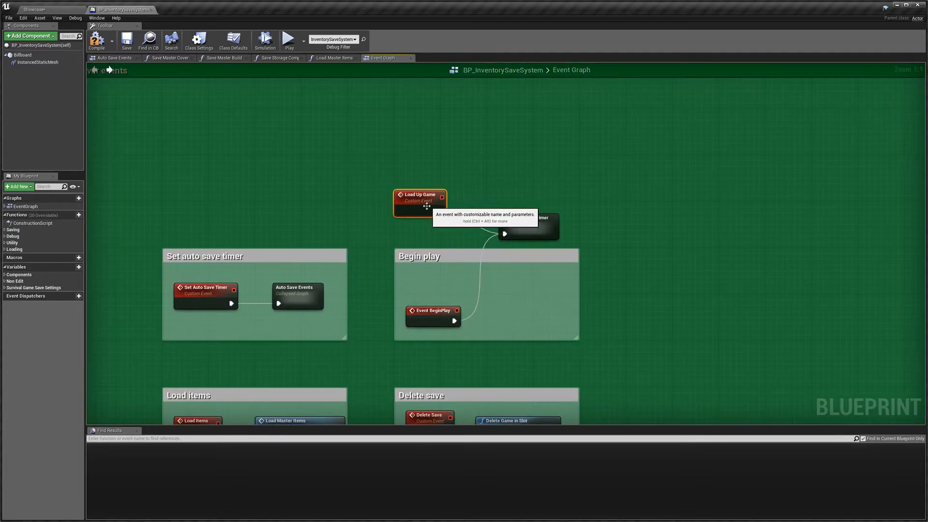
mouse_move(383, 220)
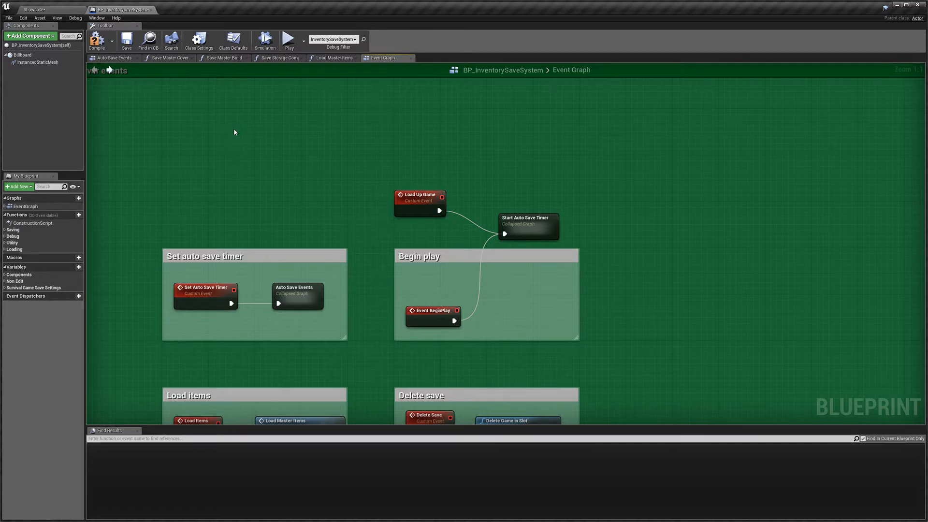
mouse_move(347, 186)
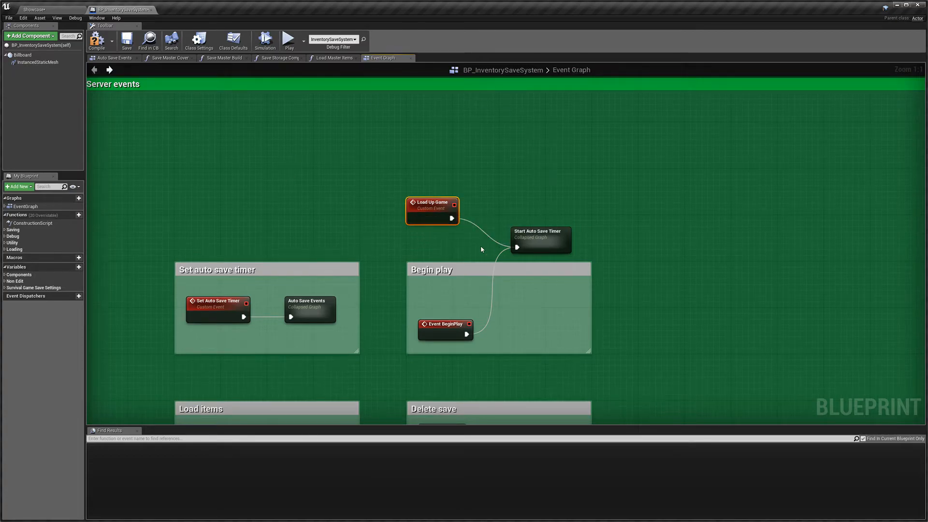
mouse_move(162, 132)
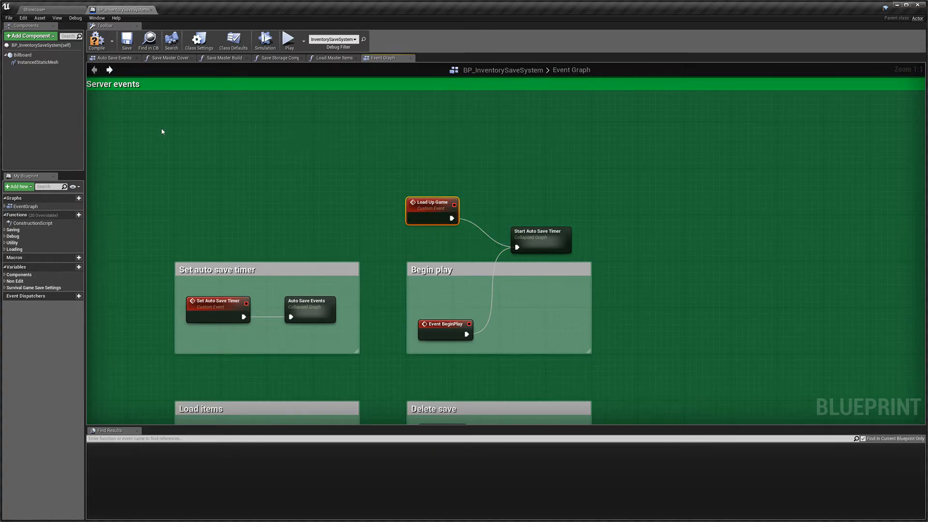
mouse_move(333, 162)
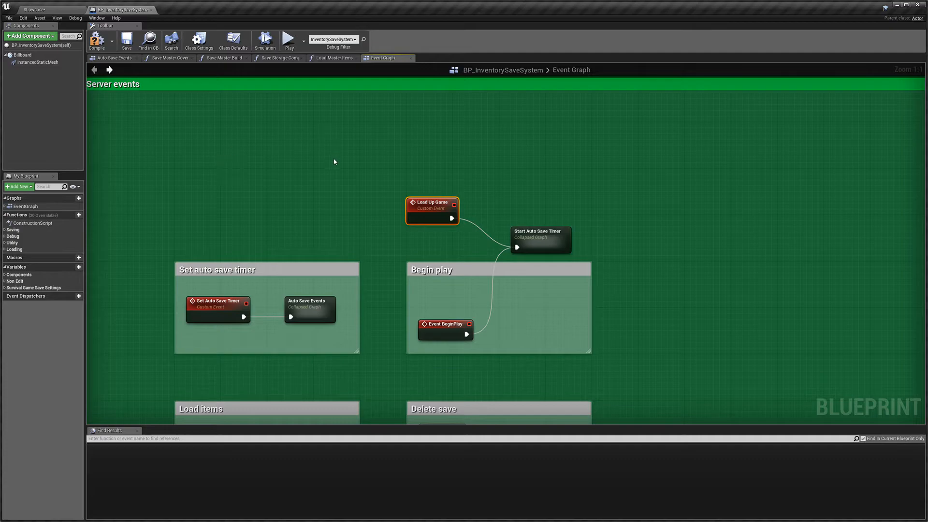
mouse_move(422, 168)
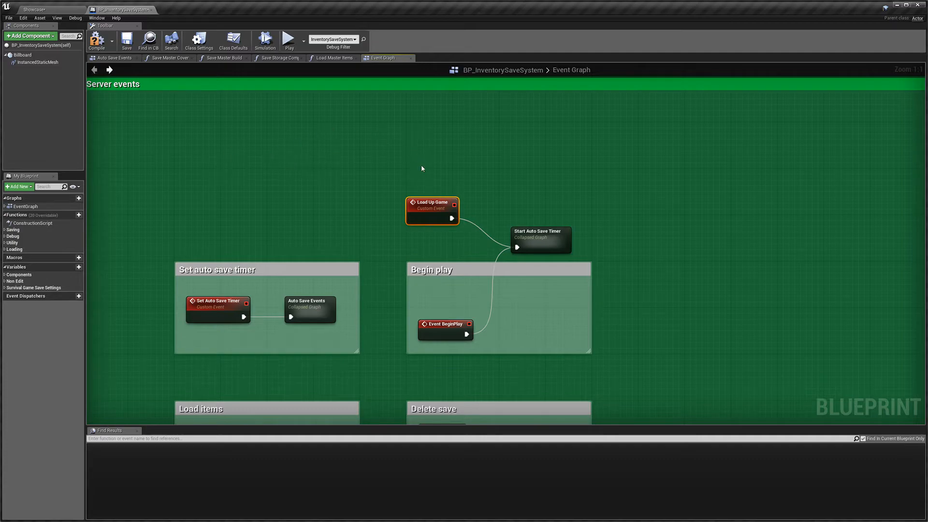
mouse_move(447, 182)
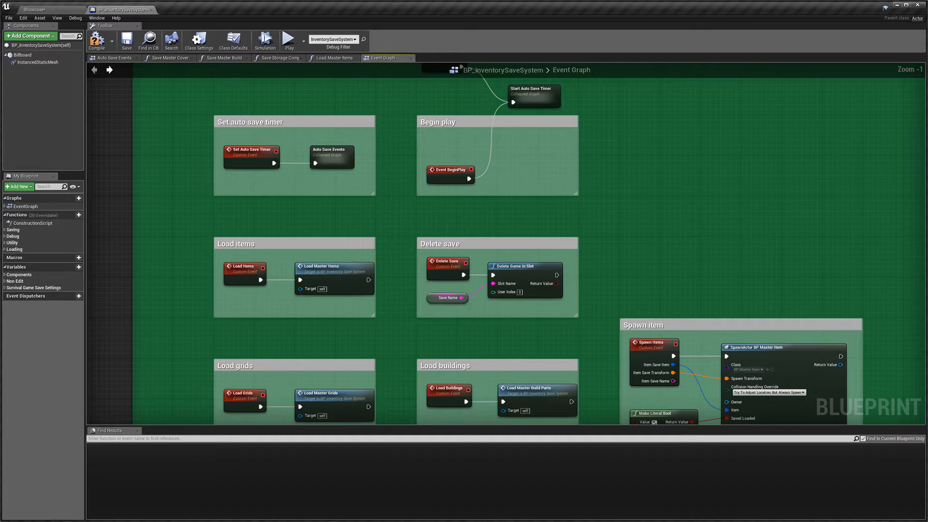
Scroll through the other event groups and return to the Load Up Game node
scroll("down", 3)
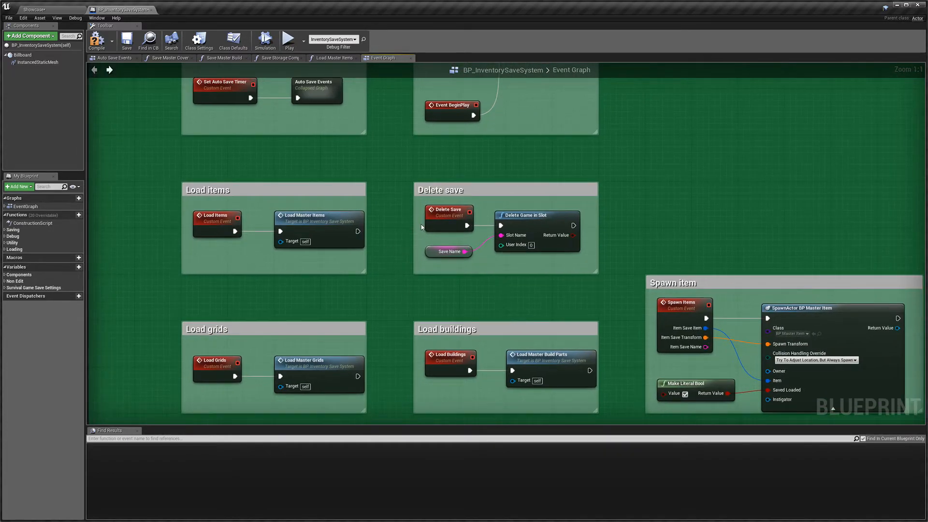
left_click(446, 215)
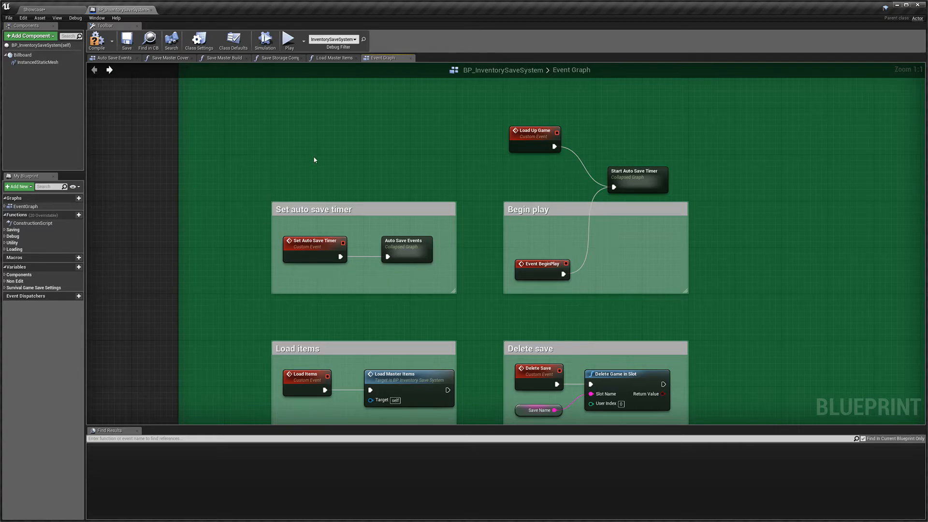
mouse_move(325, 245)
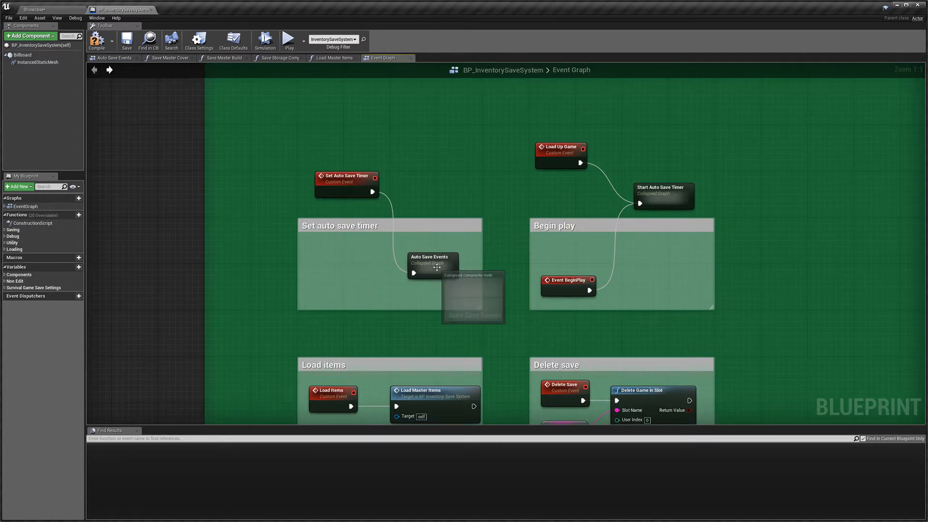
Review the save events inside the Auto Save Events collapsed graph, then head back to the Event Graph
double_click(431, 263)
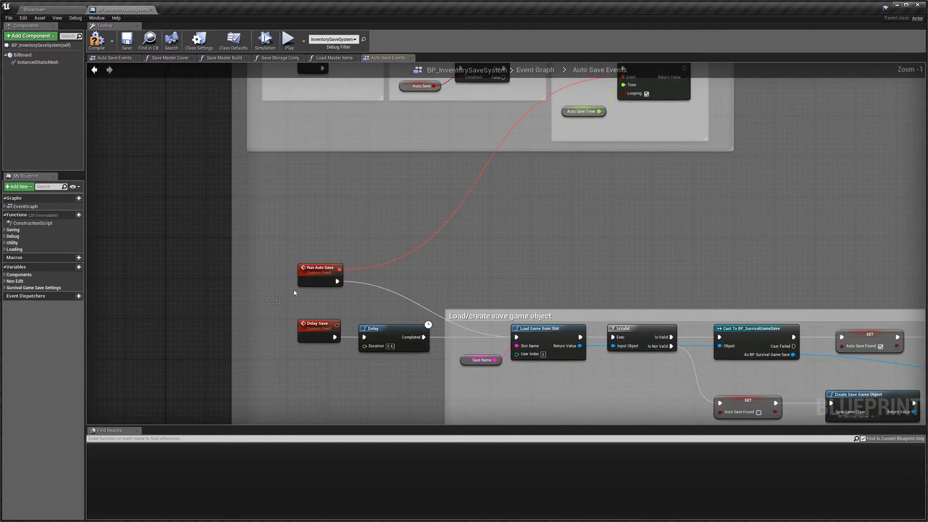
left_click(320, 273)
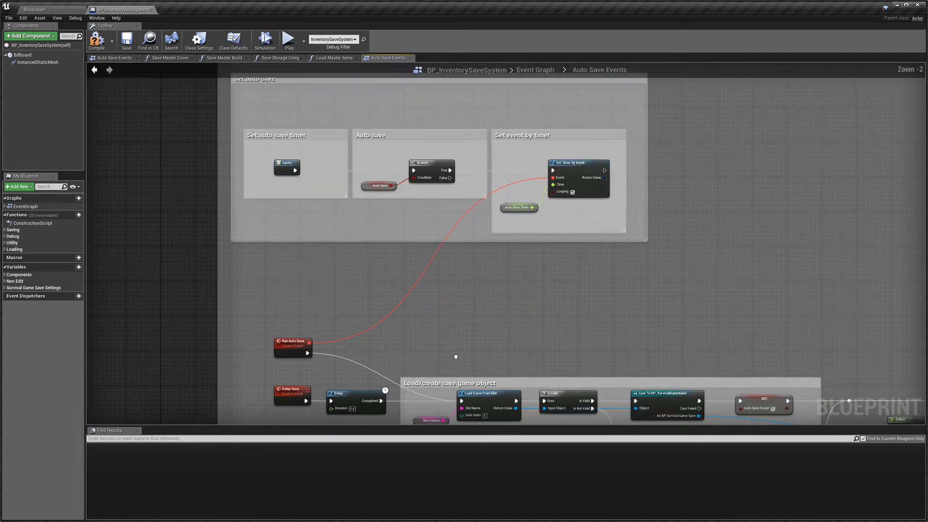
left_click(383, 57)
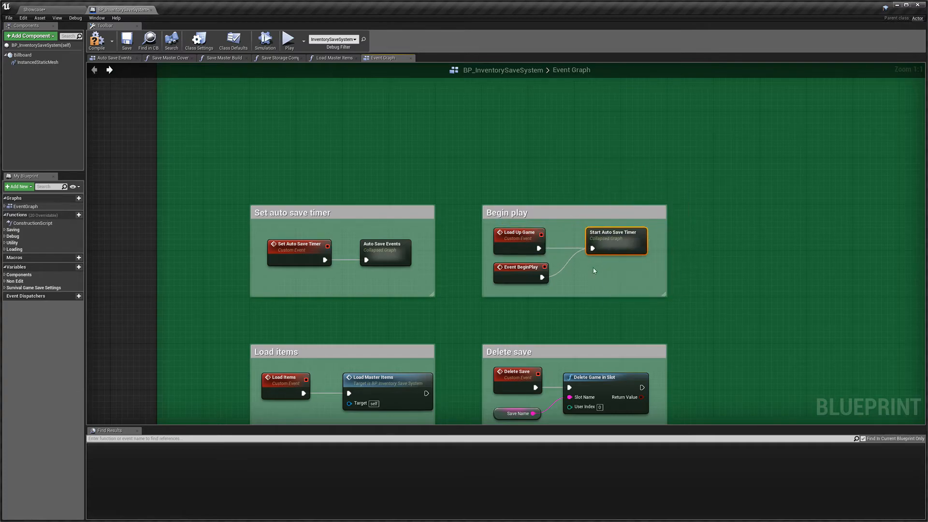
mouse_move(572, 153)
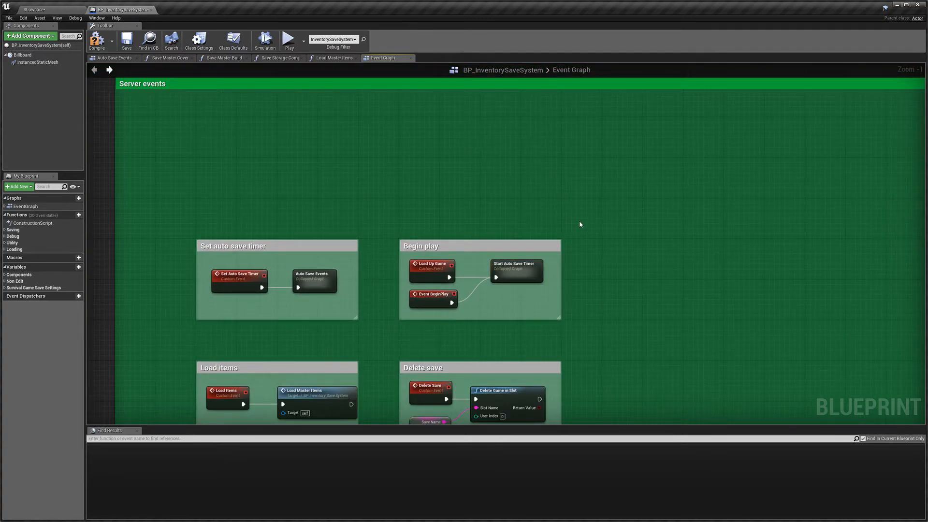
Pan and zoom across the event groups to review Load Up Game inside the Begin play group
scroll("down", 3)
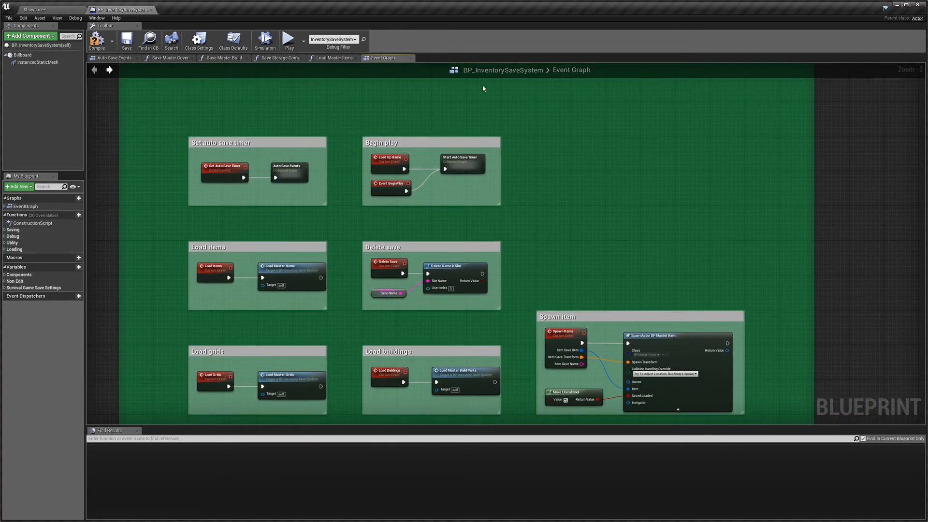
mouse_move(585, 245)
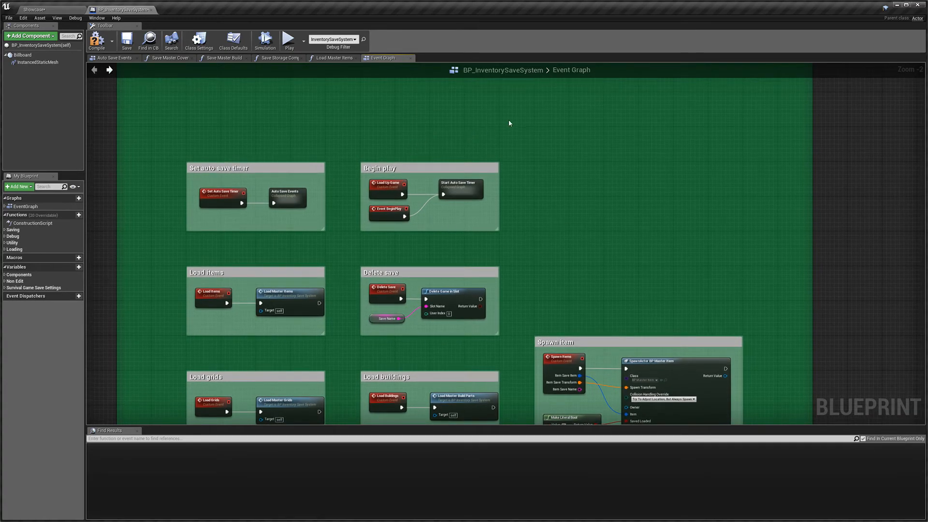
mouse_move(397, 134)
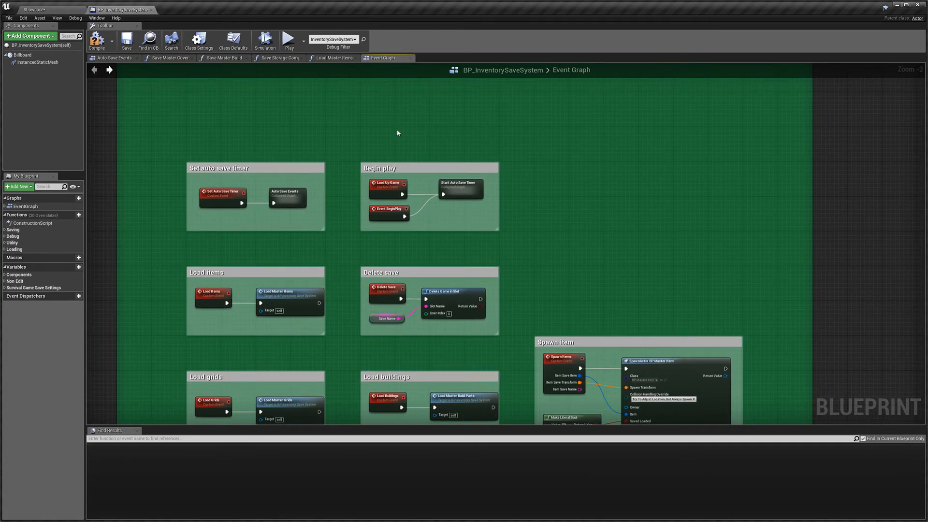
mouse_move(557, 182)
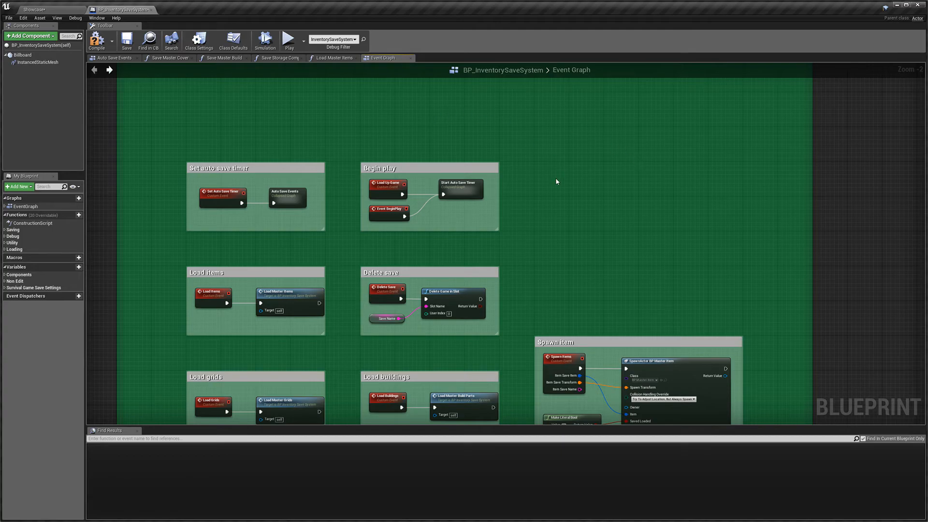
scroll("up", 3)
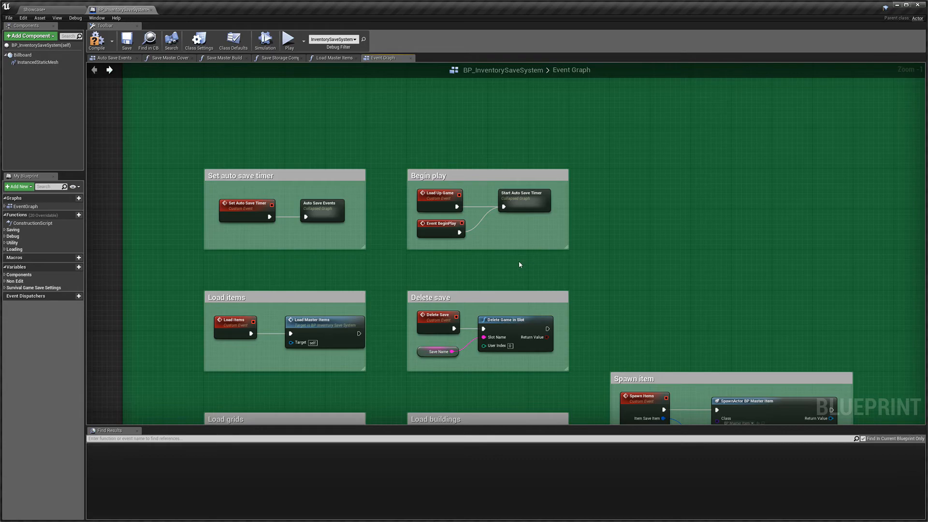
mouse_move(626, 252)
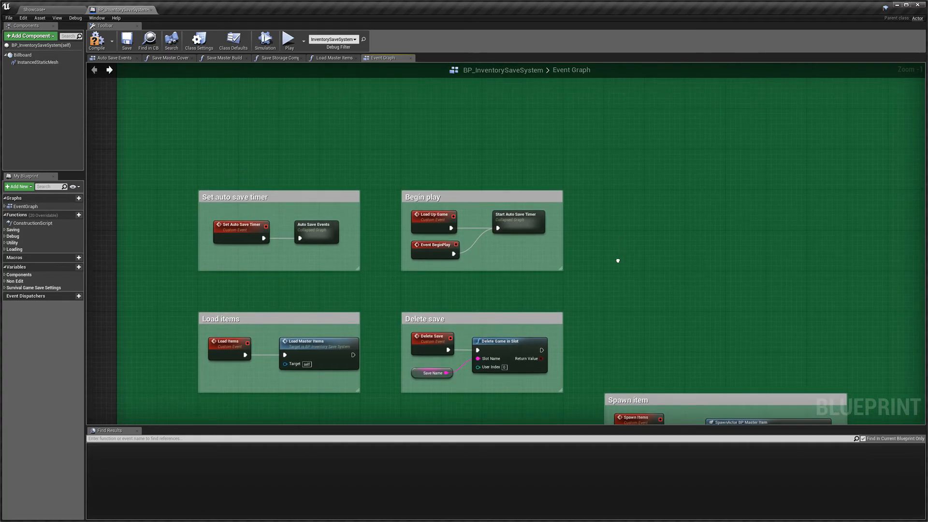
scroll("down", 3)
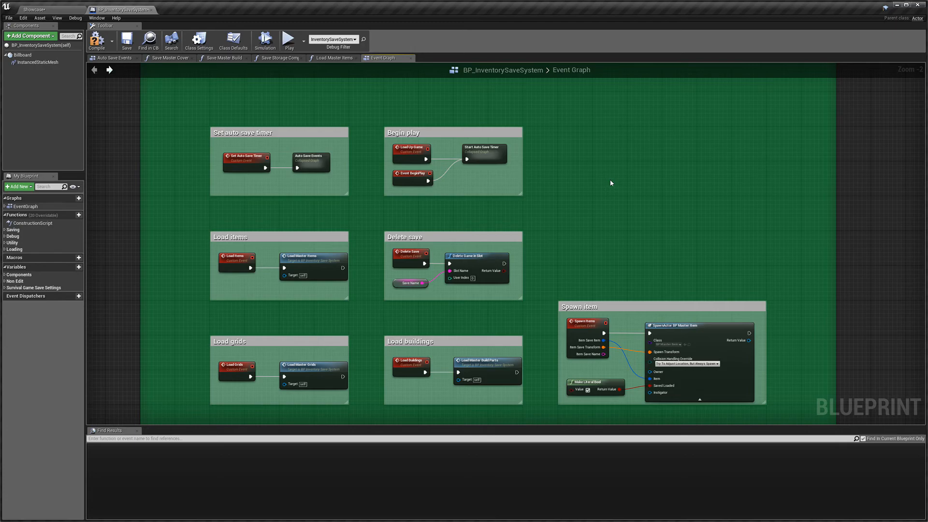
scroll("down", 3)
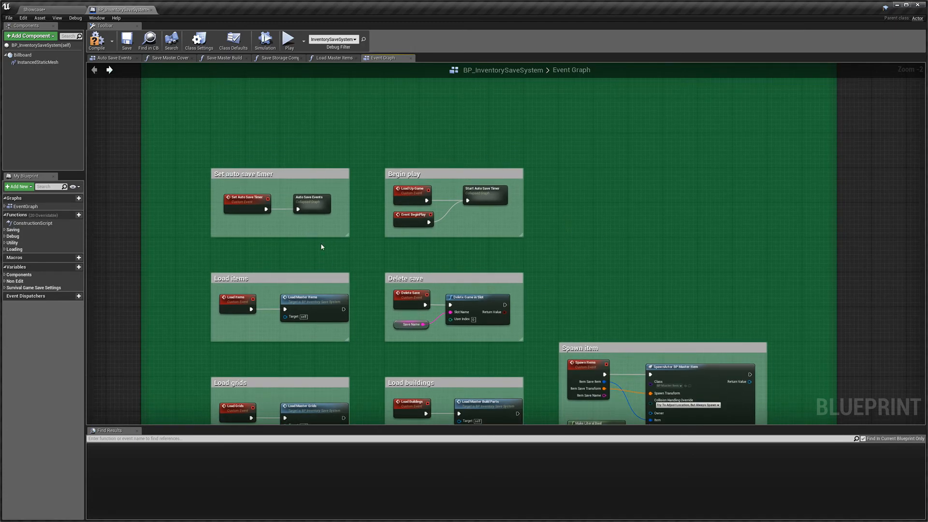
mouse_move(490, 122)
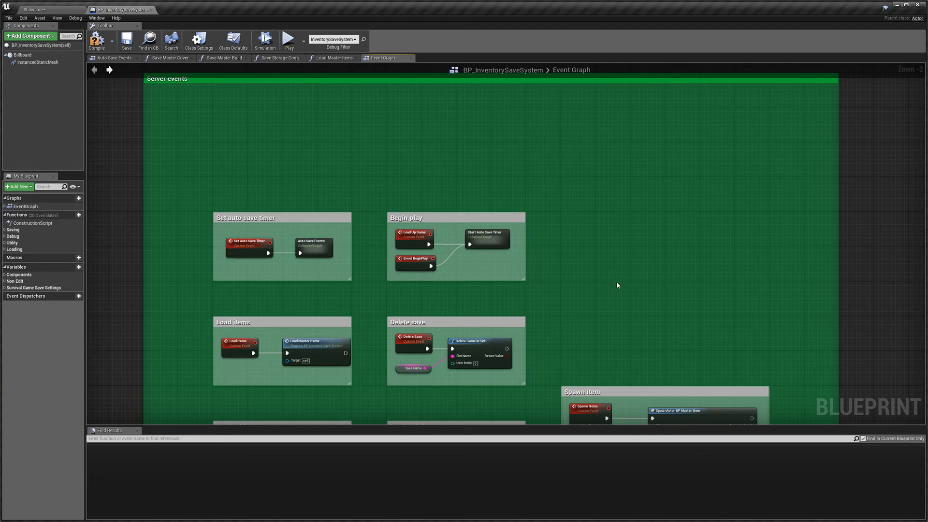
mouse_move(607, 251)
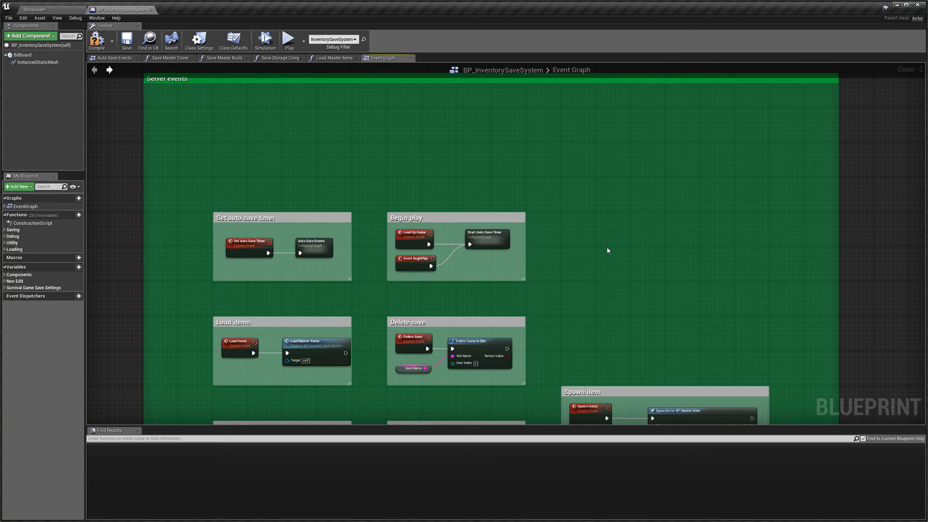
mouse_move(578, 221)
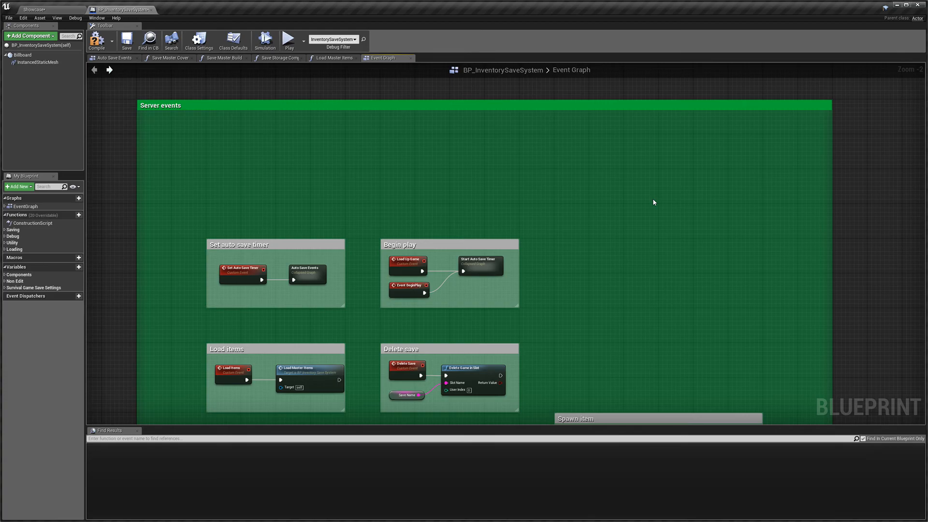
mouse_move(437, 191)
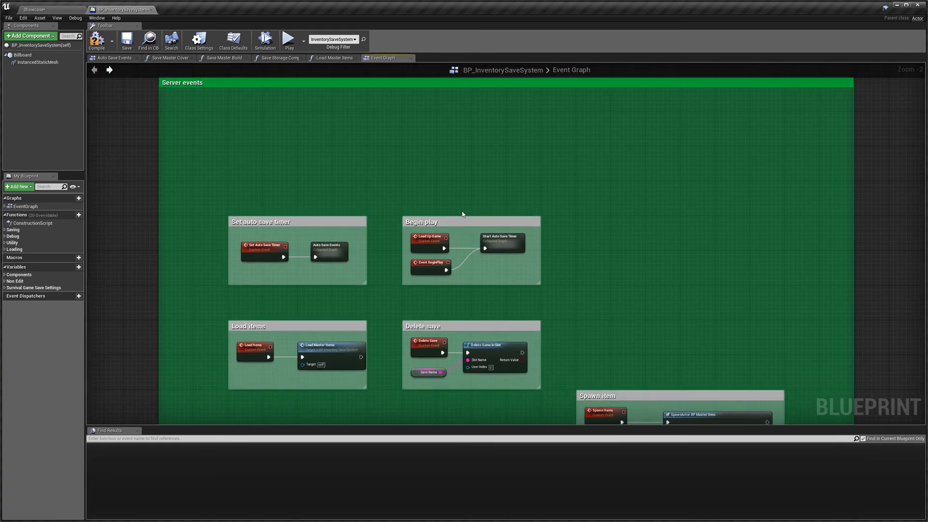
mouse_move(655, 316)
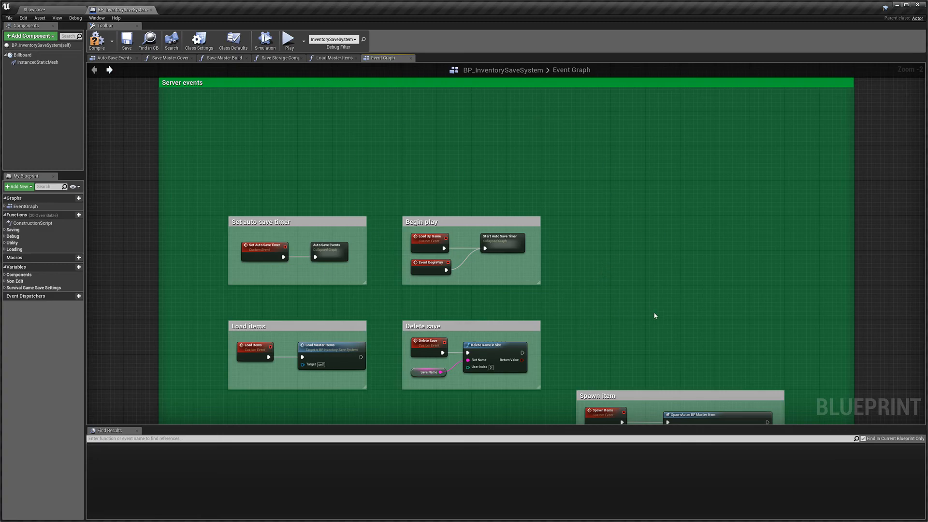